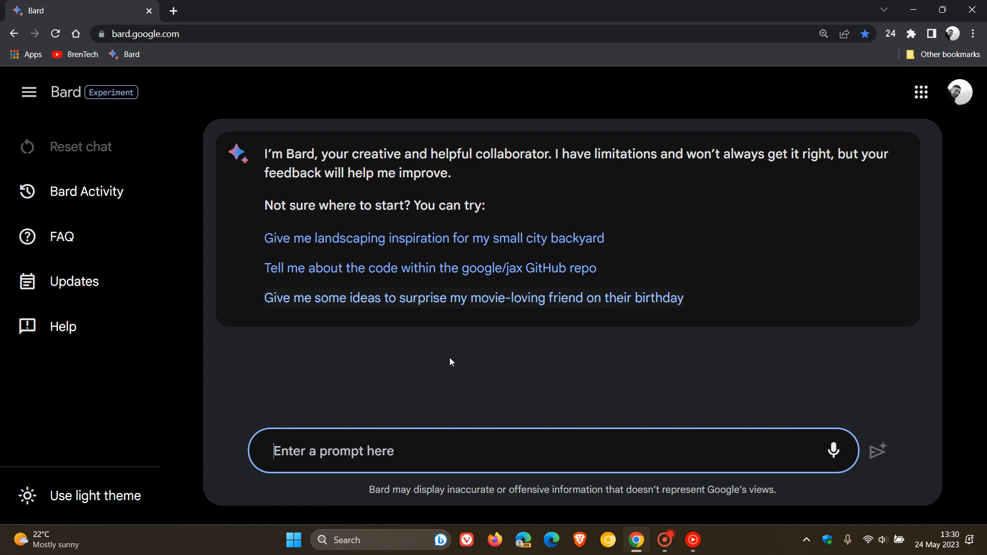
mouse_move(599, 357)
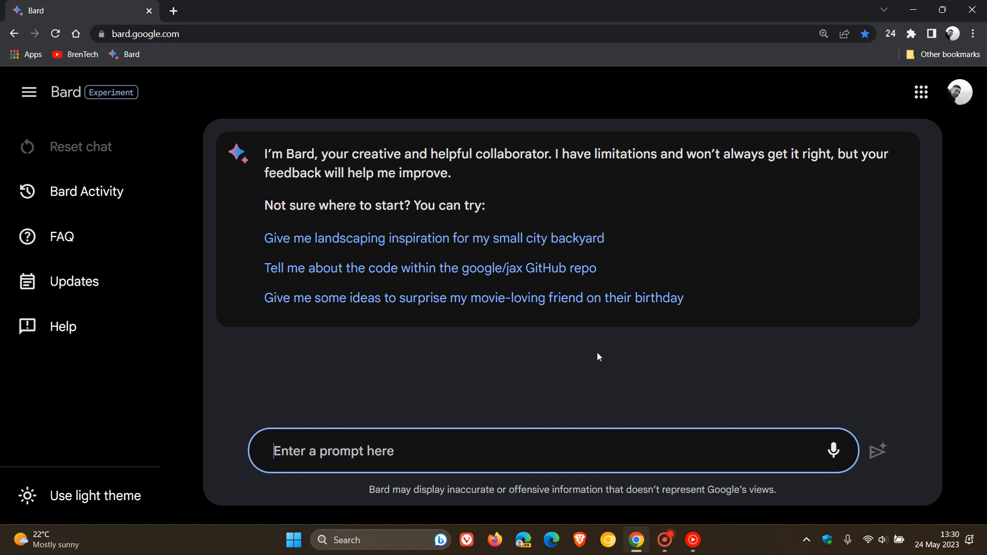
mouse_move(551, 344)
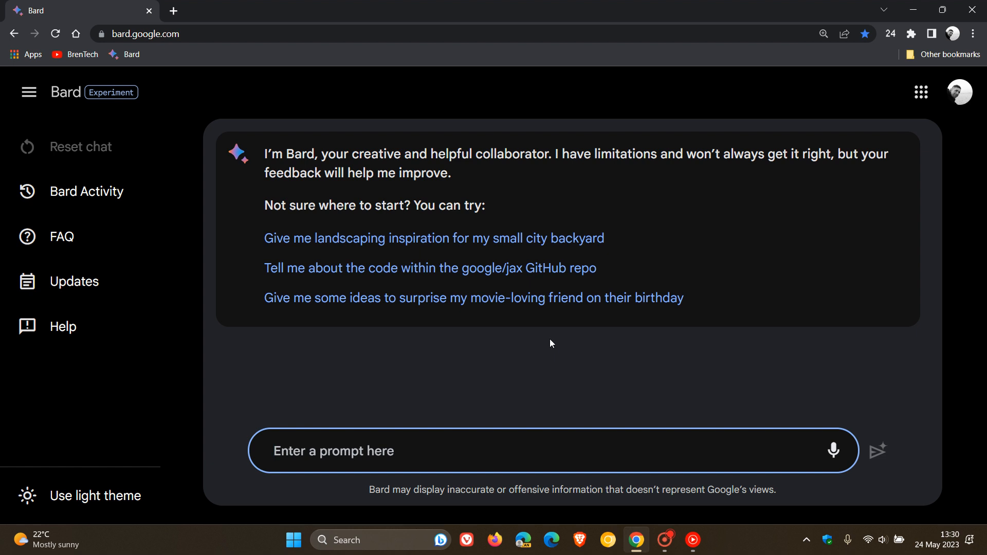
mouse_move(616, 332)
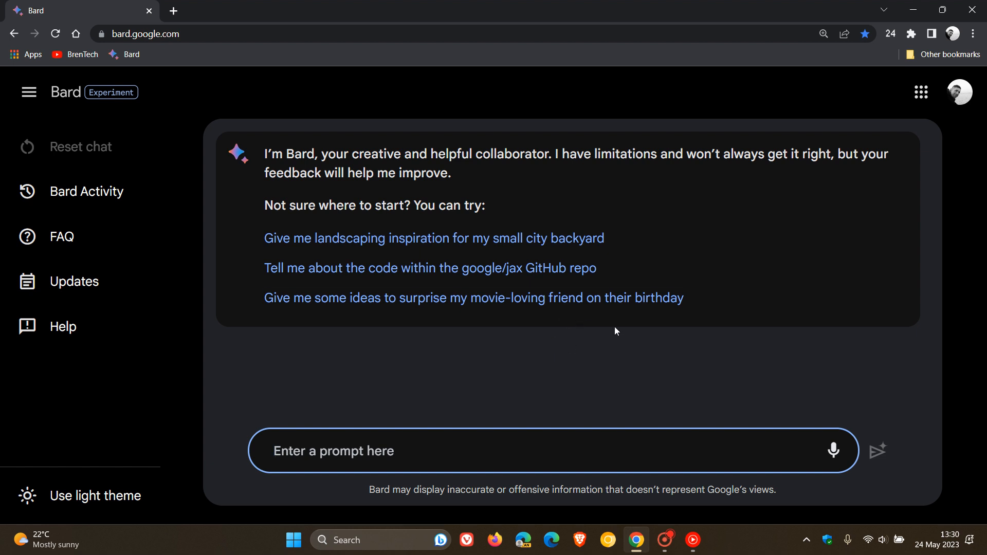
mouse_move(610, 378)
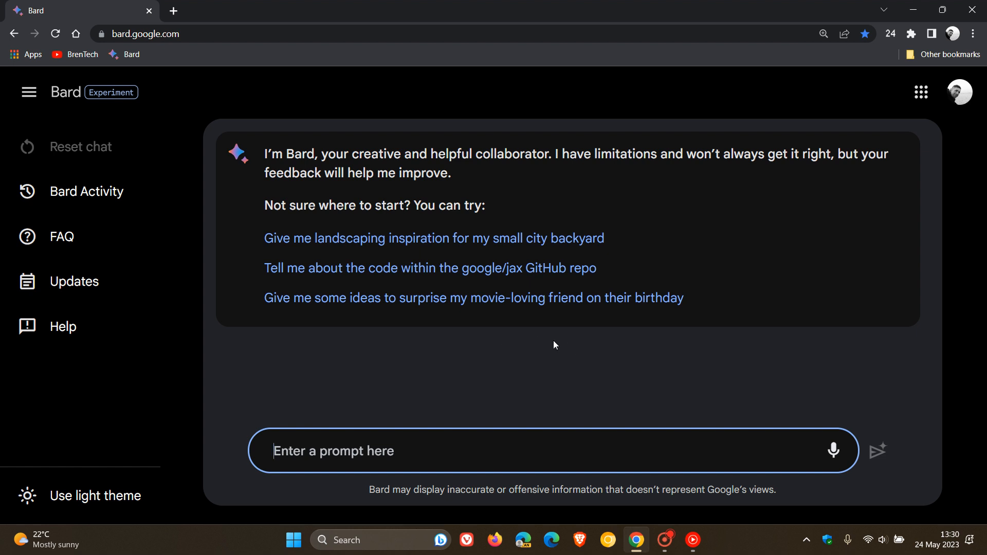
mouse_move(588, 370)
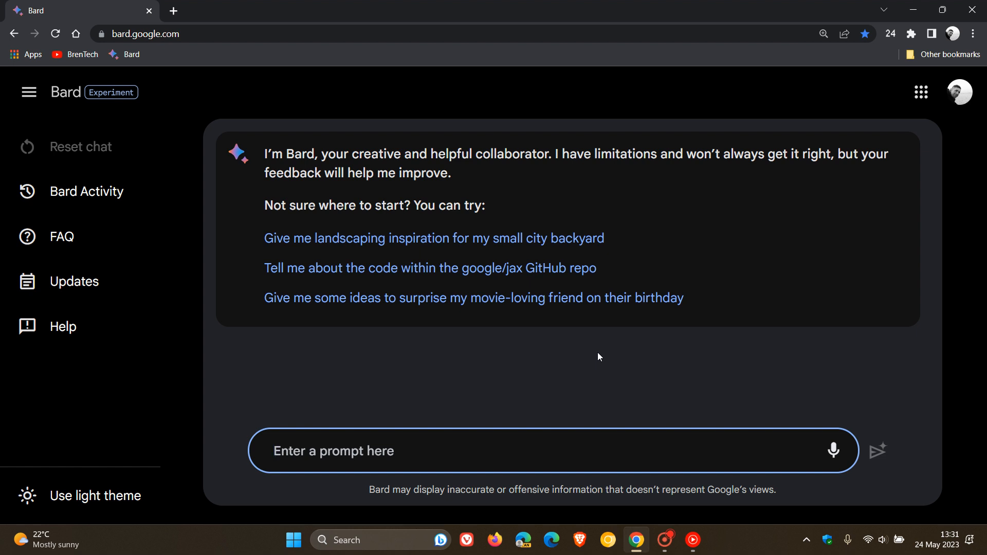
Step: Send the prompt 'show me a flamingo' to Bard and get a Wikipedia-sourced flamingo image
right_click(366, 457)
type("show me a flamingo")
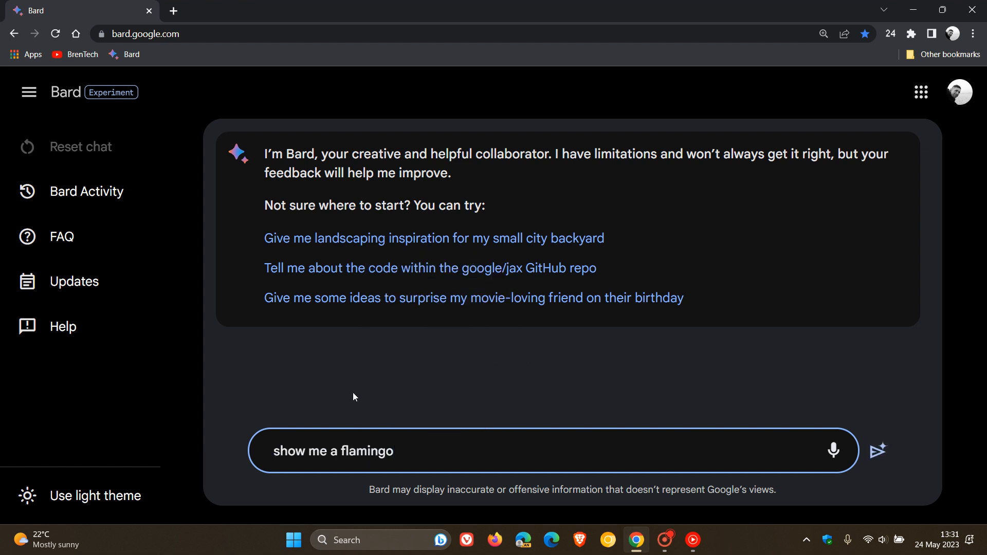
left_click(878, 451)
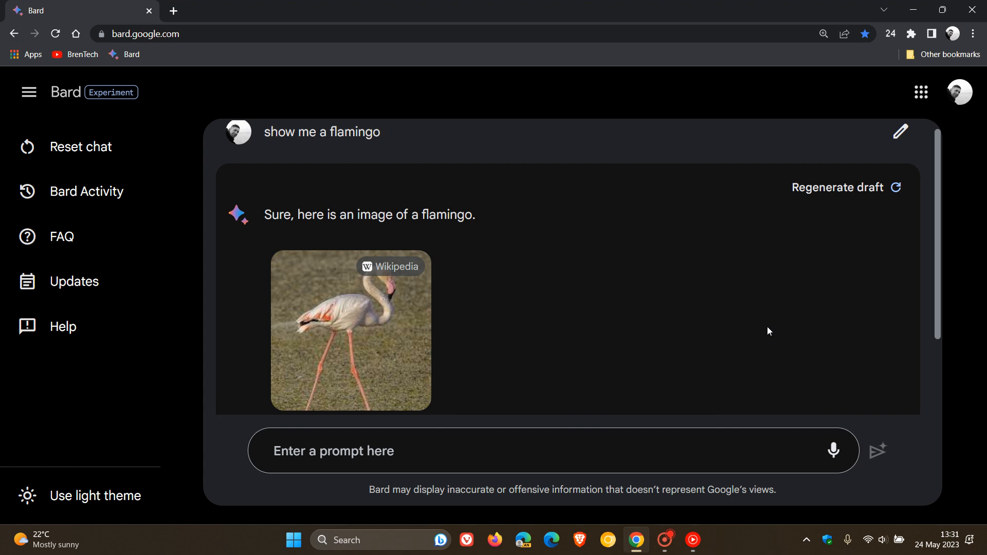
mouse_move(769, 276)
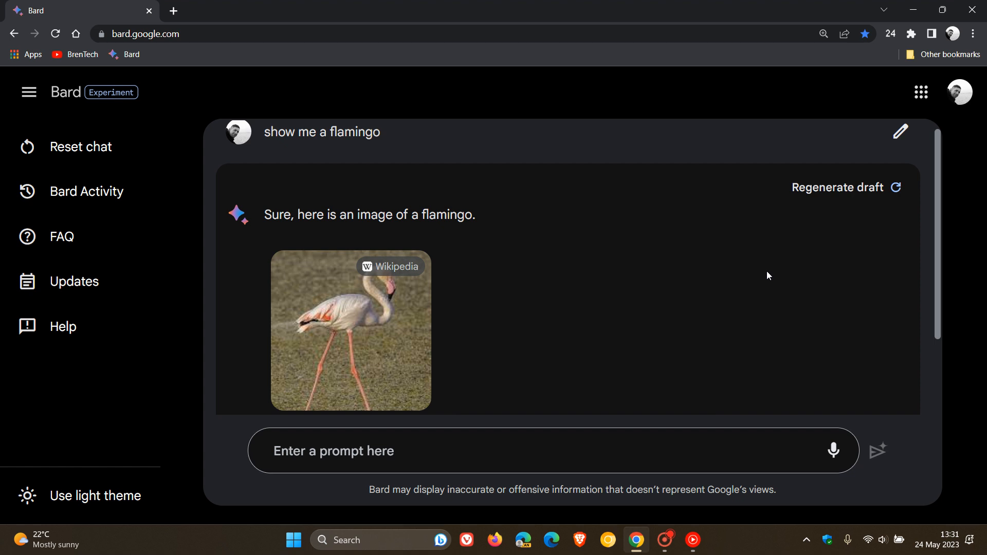
mouse_move(599, 341)
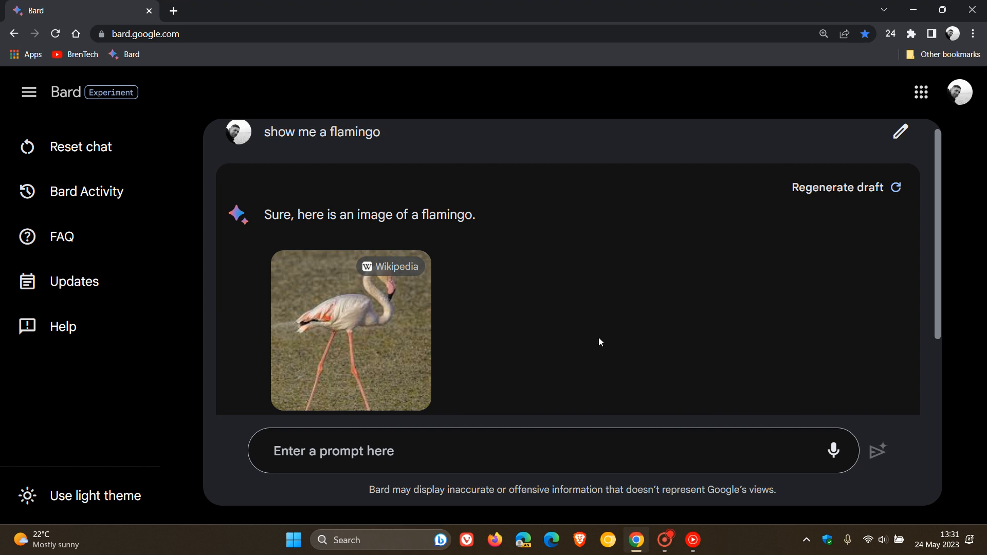
mouse_move(608, 315)
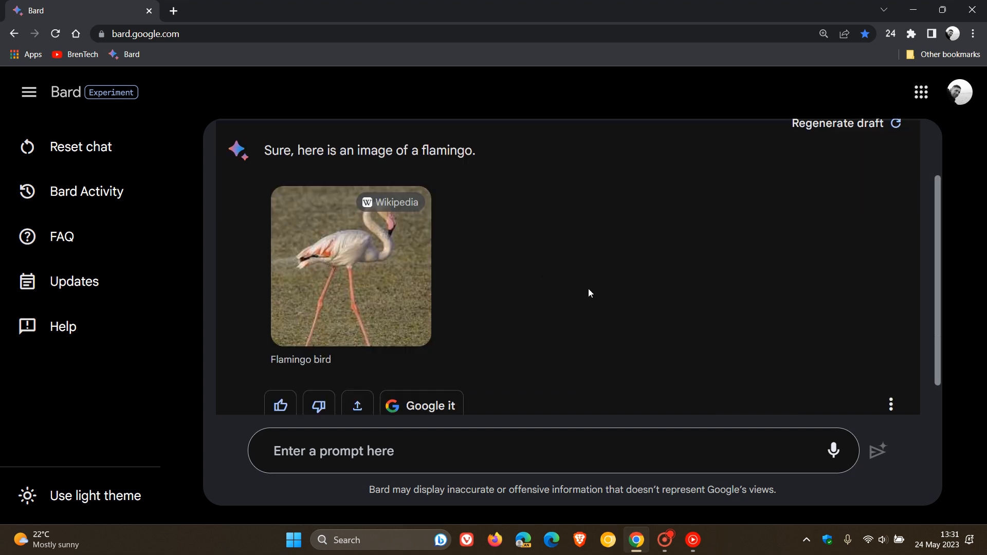
mouse_move(550, 292)
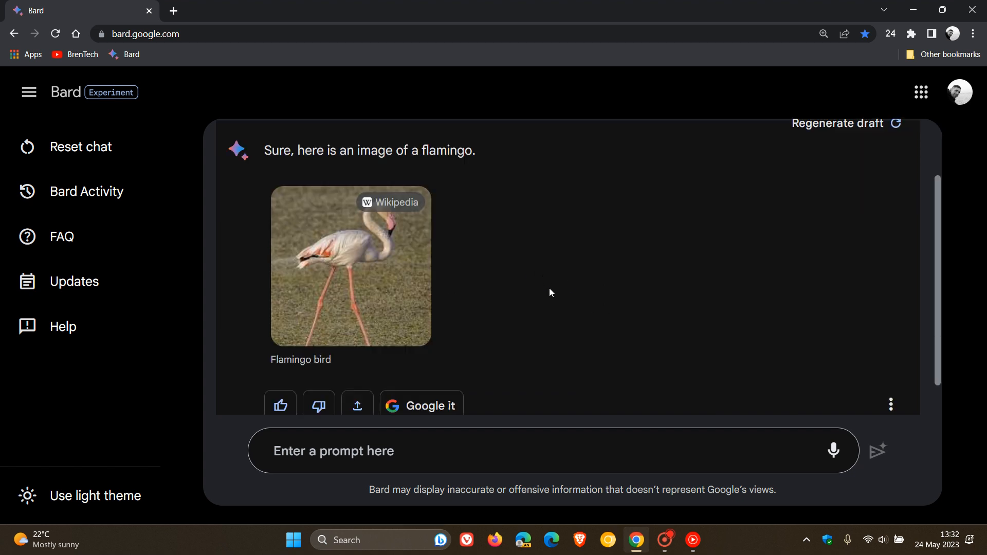
mouse_move(368, 271)
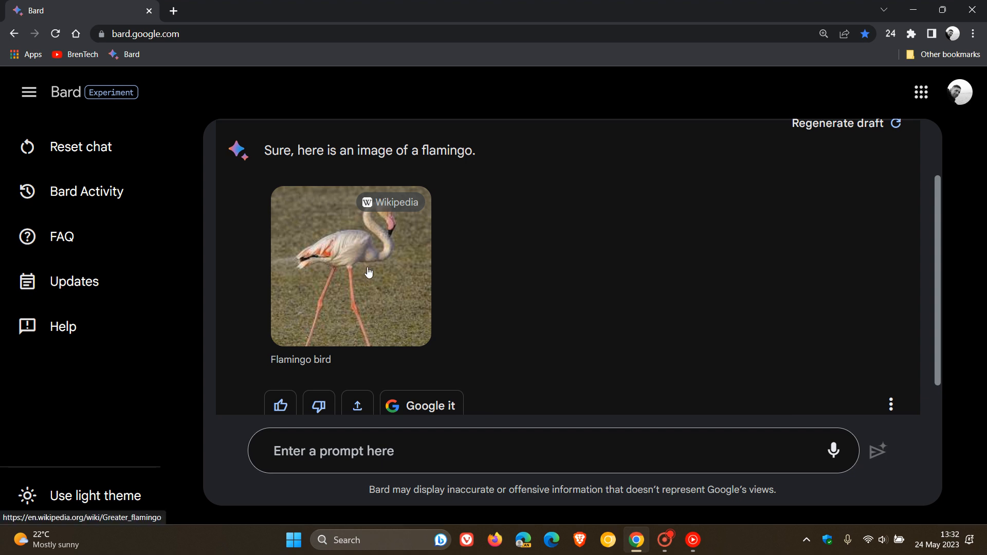
mouse_move(401, 202)
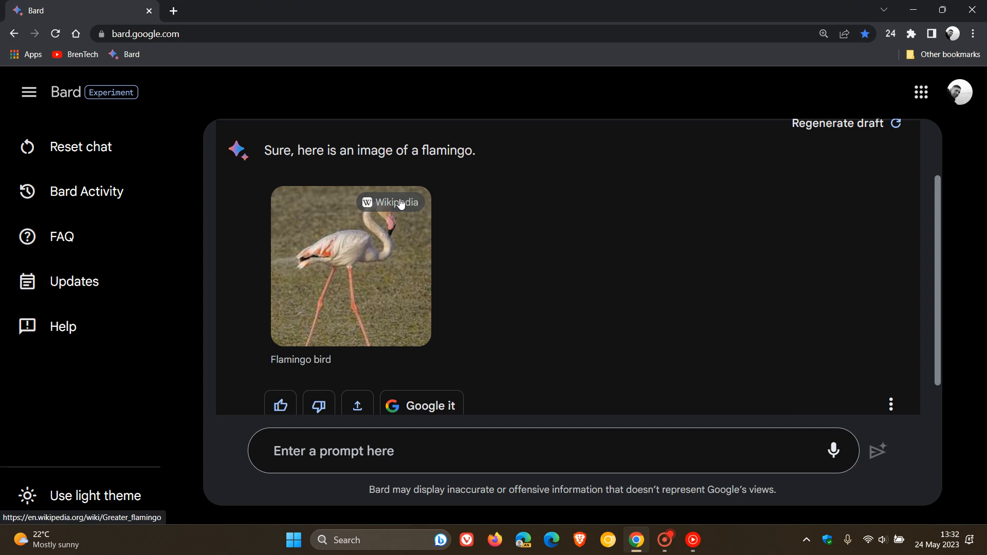
mouse_move(526, 260)
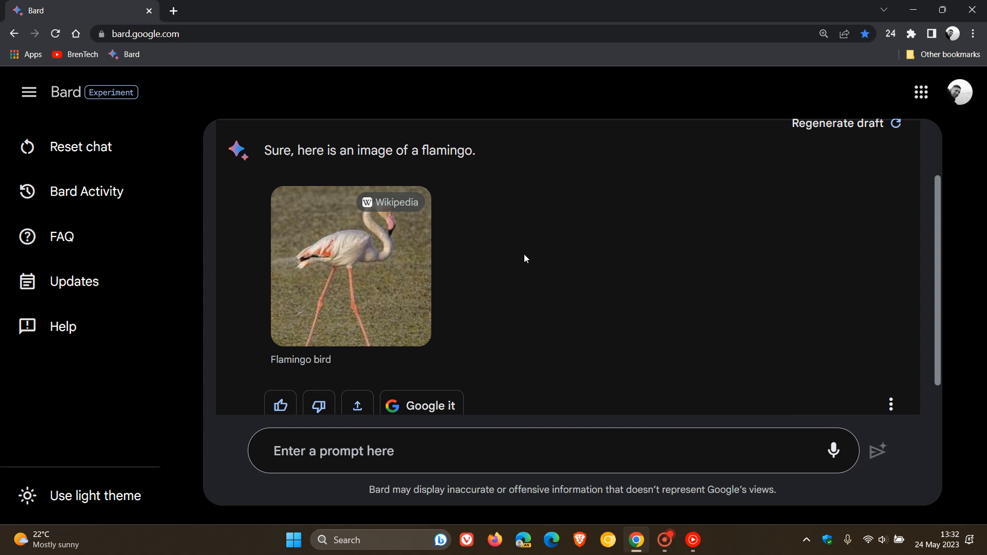
left_click(390, 202)
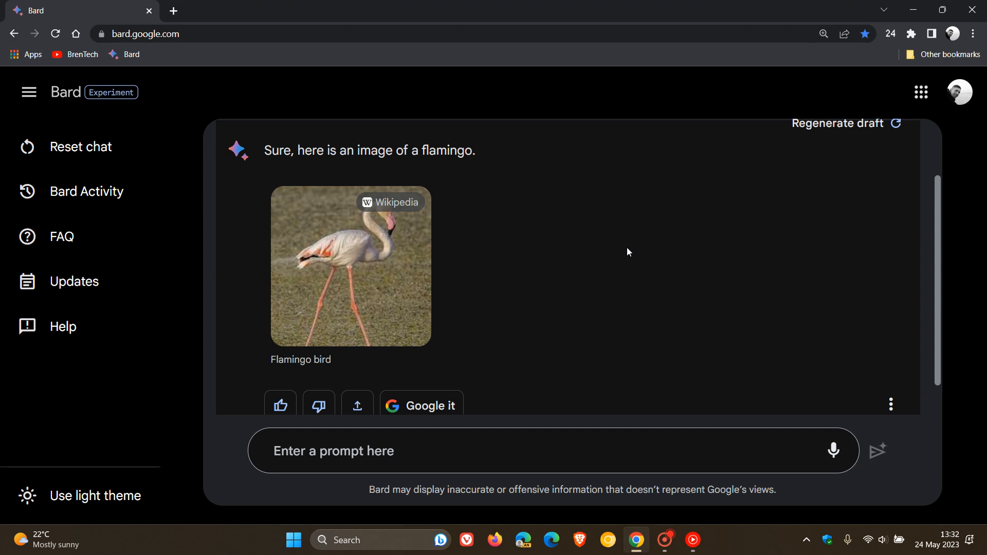
mouse_move(592, 237)
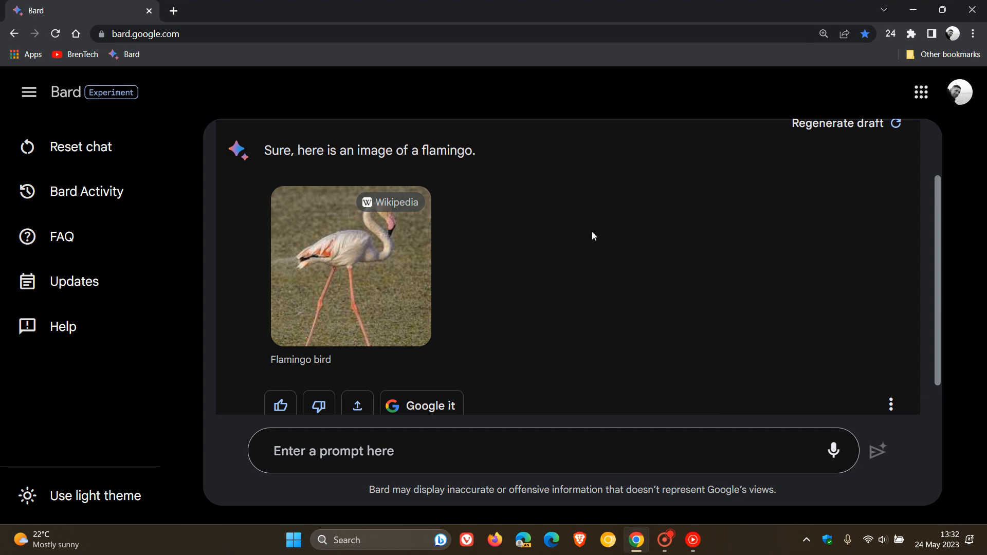
mouse_move(618, 249)
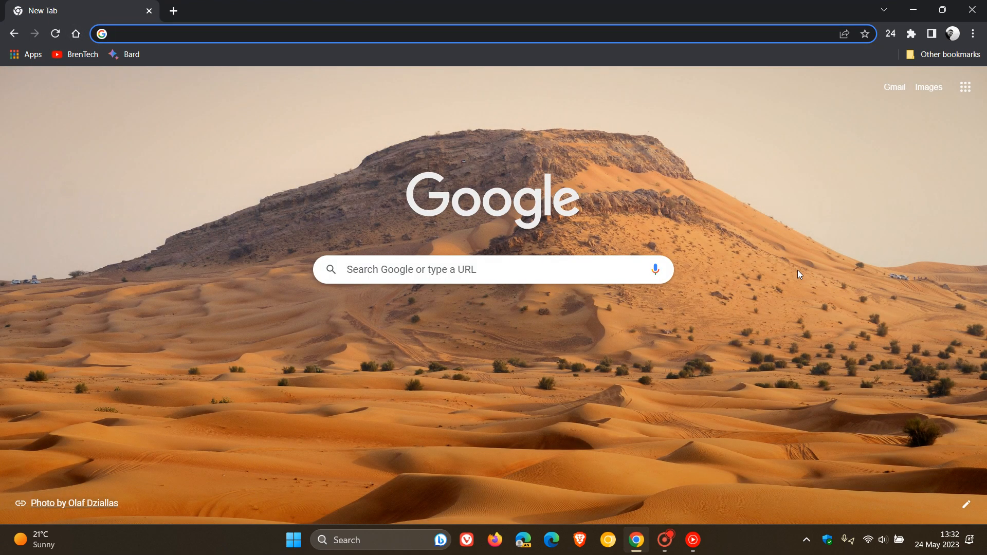
mouse_move(632, 156)
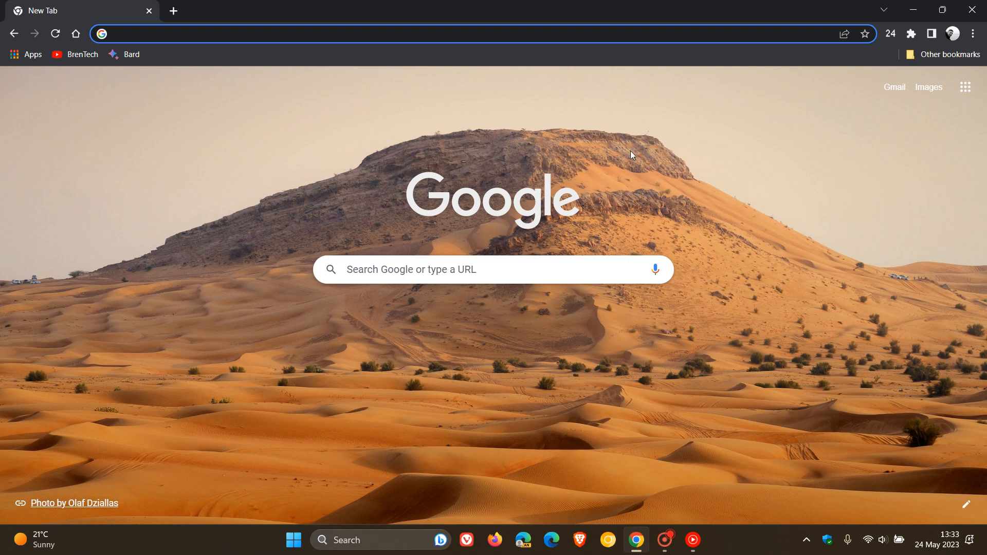